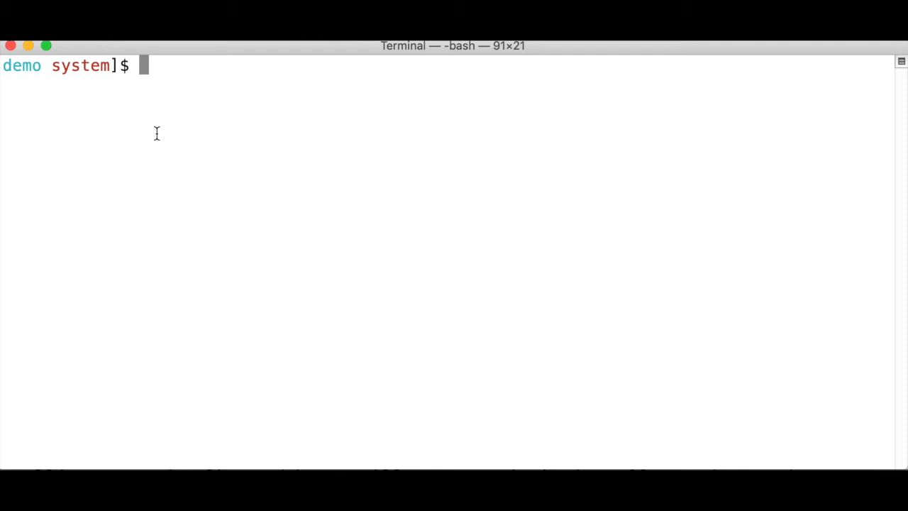
Step: Install the latest Node, v14.4.0, with 'nvm install node' and check the current alias
{"action": "type", "text": "nvm"}
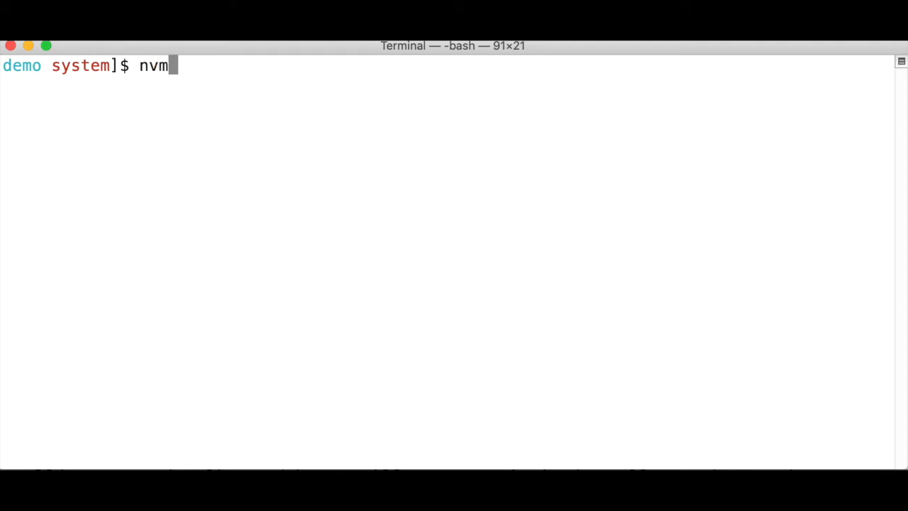
{"action": "type", "text": "install node"}
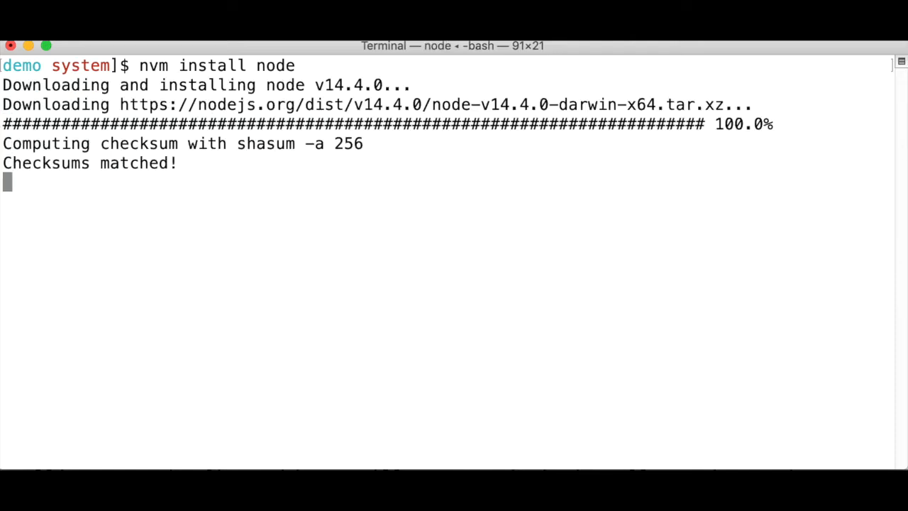
{"action": "type", "text": "nvm cu"}
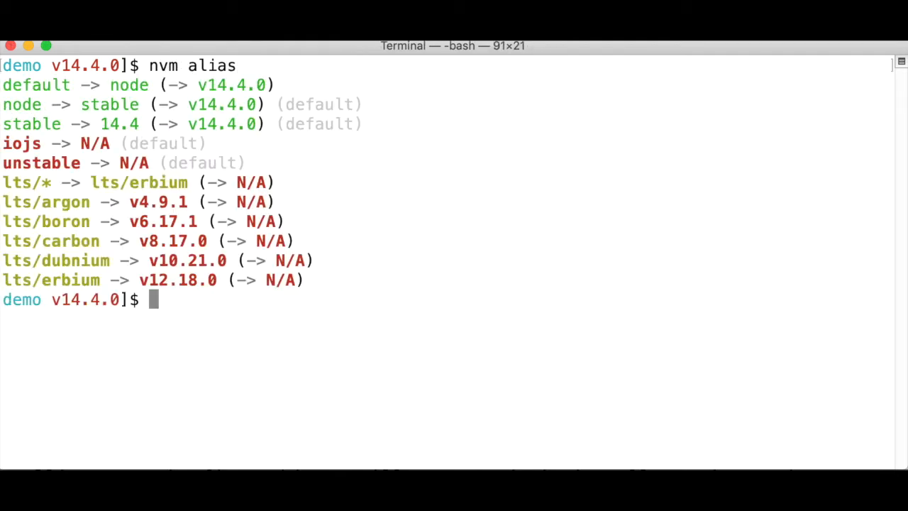
Step: List installed versions with 'nvm ls', showing v14.4.0 current, system, and unavailable LTS aliases
{"action": "type", "text": "nvm ls"}
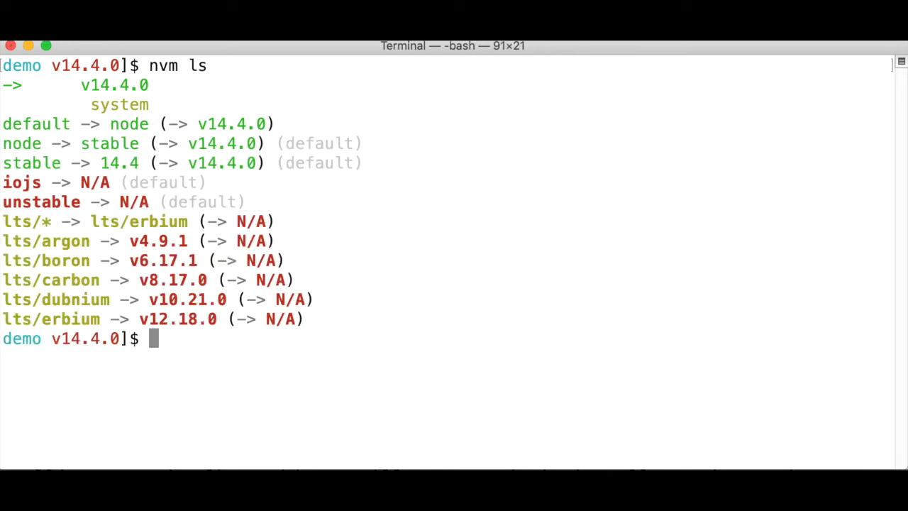
{"action": "mouse_move", "coordinate": [6, 122]}
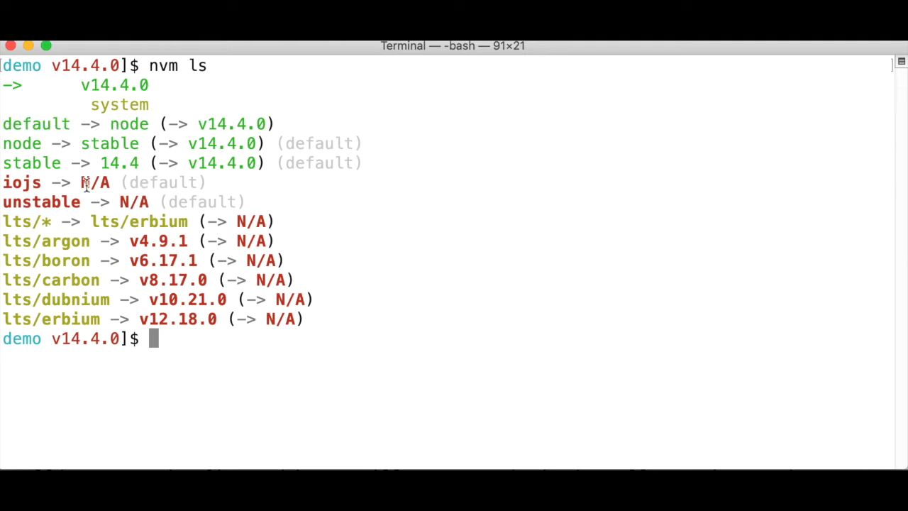
{"action": "mouse_move", "coordinate": [408, 235]}
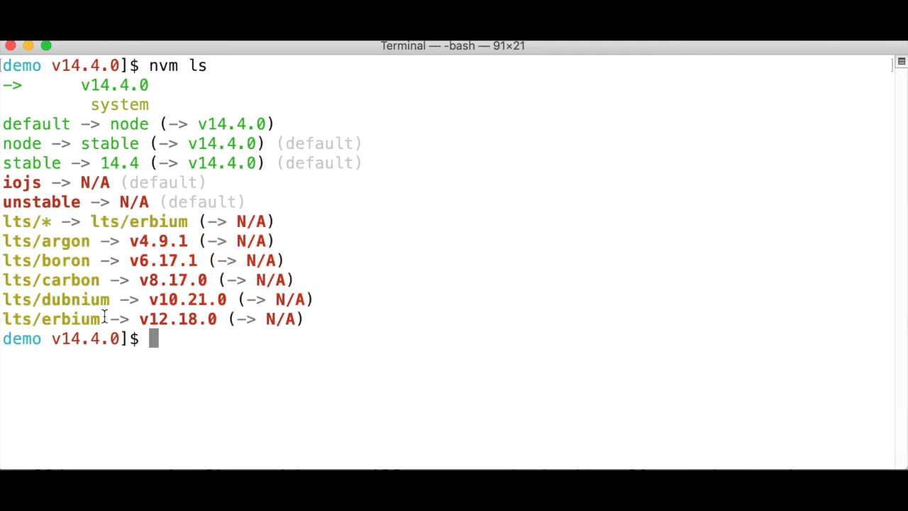
{"action": "mouse_move", "coordinate": [54, 221]}
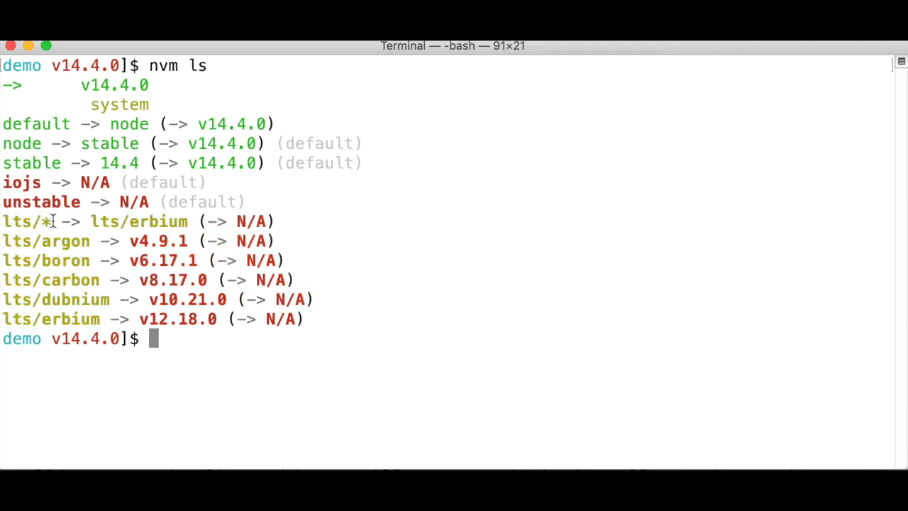
{"action": "double_click", "coordinate": [26, 221]}
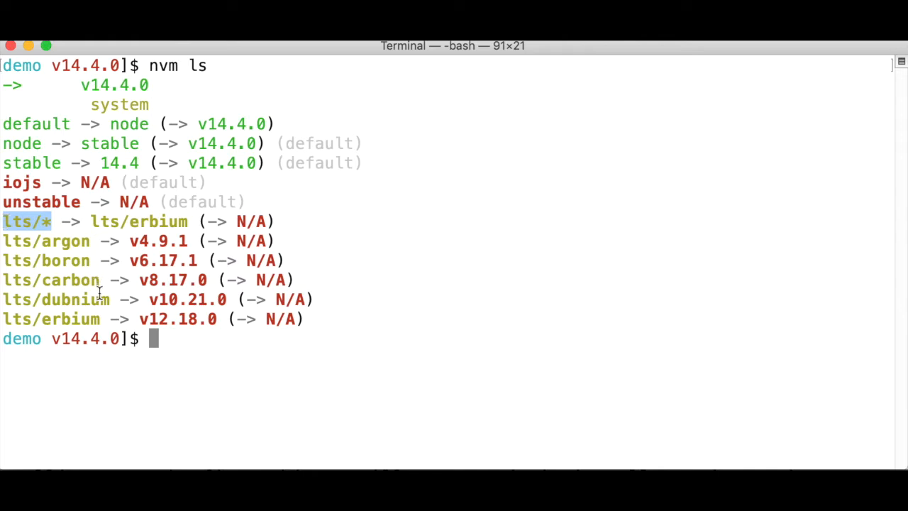
{"action": "double_click", "coordinate": [51, 319]}
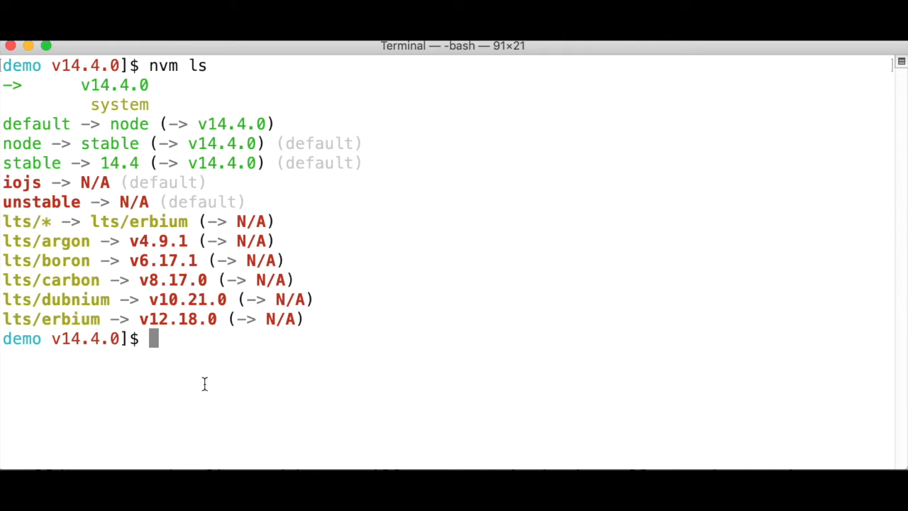
Step: Install Argon LTS Node v4.9.1 with 'nvm install lts/argon' and confirm it via 'nvm ls'
{"action": "type", "text": "nvm"}
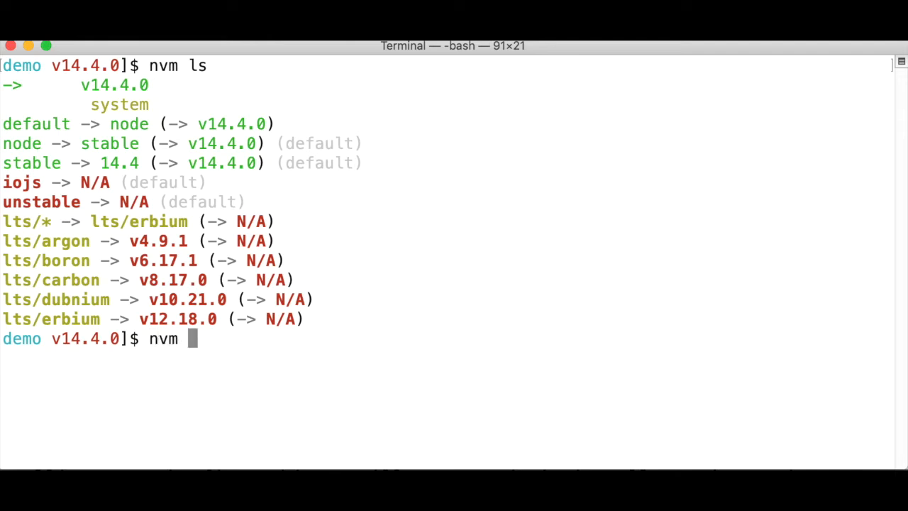
{"action": "type", "text": "install /t"}
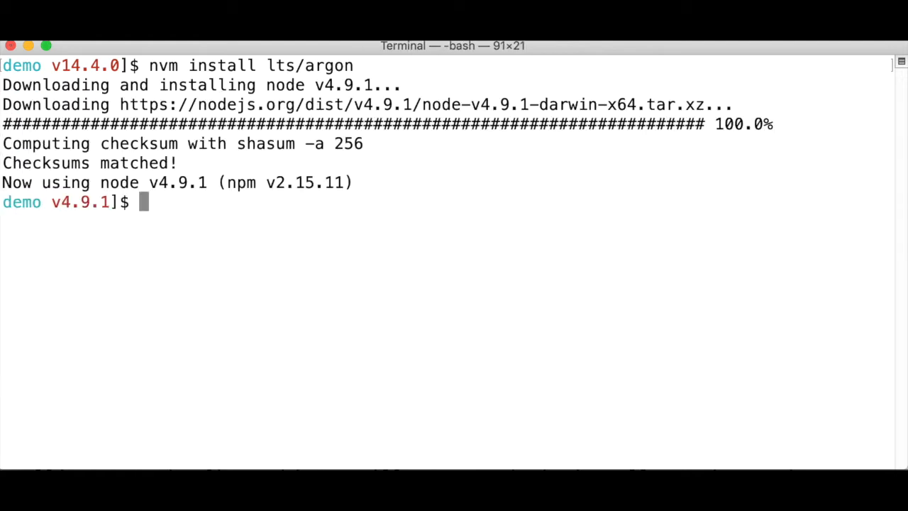
{"action": "type", "text": "nvm ls"}
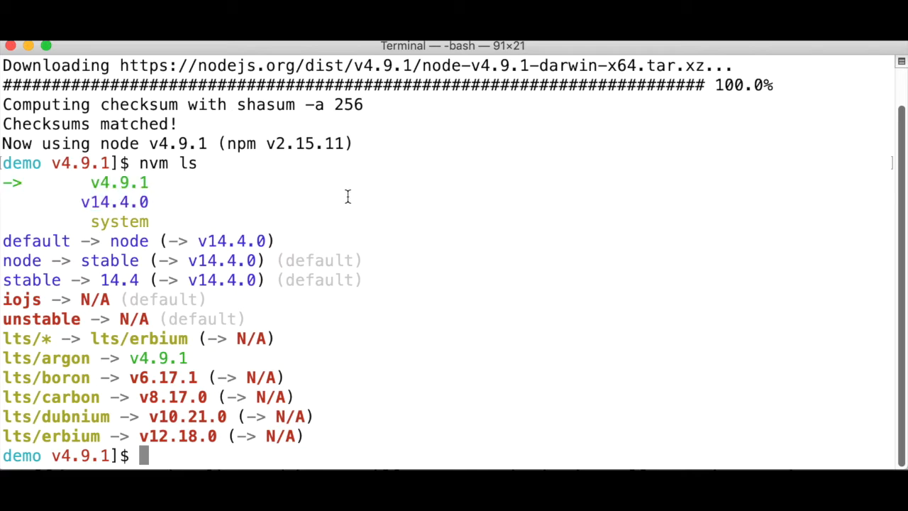
{"action": "mouse_move", "coordinate": [233, 327]}
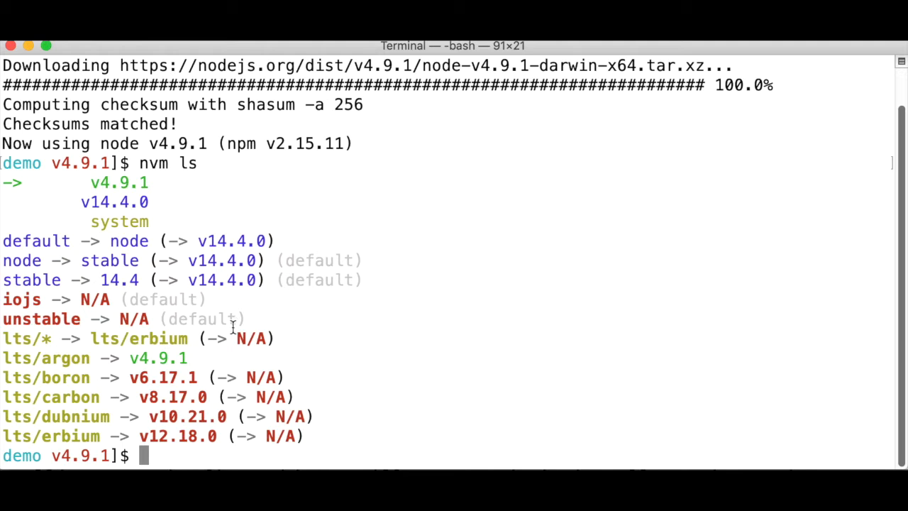
{"action": "double_click", "coordinate": [45, 357]}
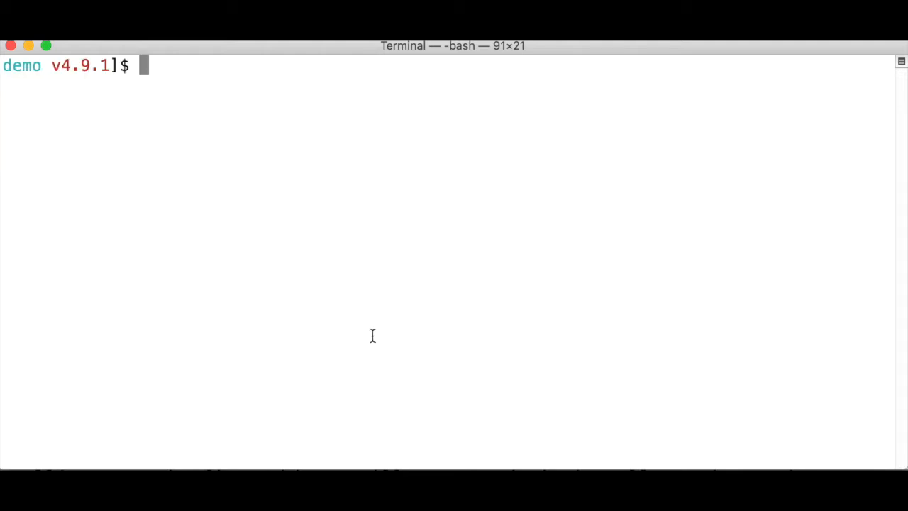
Step: Install the latest LTS Node v12.18.0 with 'nvm install --lts' and confirm it via 'nvm ls'
{"action": "type", "text": "nvm install --lts"}
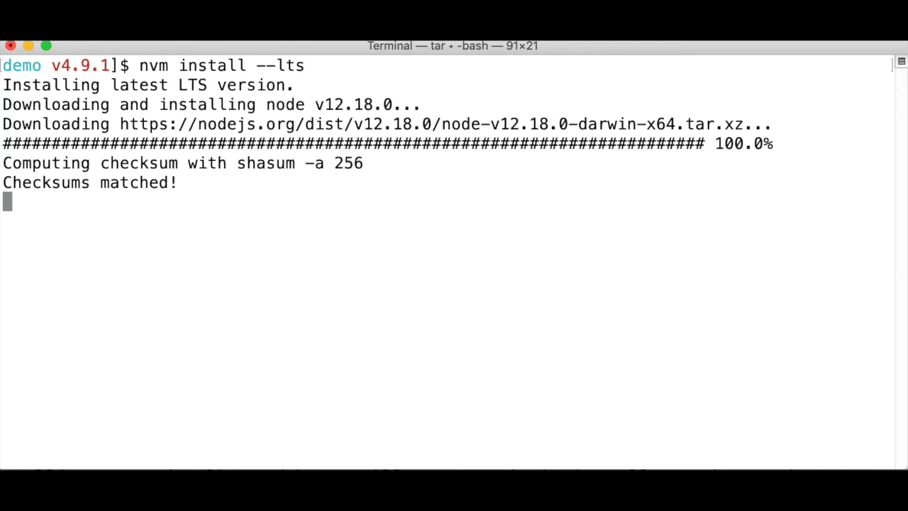
{"action": "type", "text": "nvm ls"}
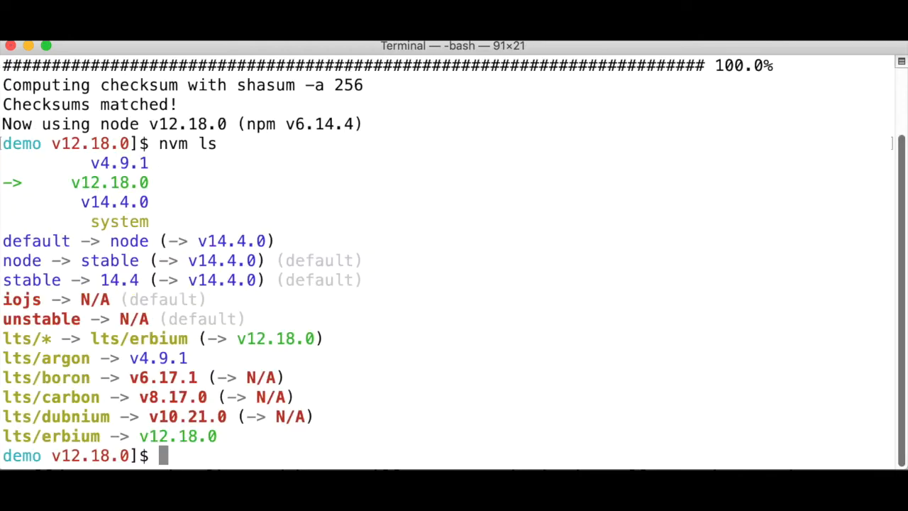
{"action": "double_click", "coordinate": [109, 182]}
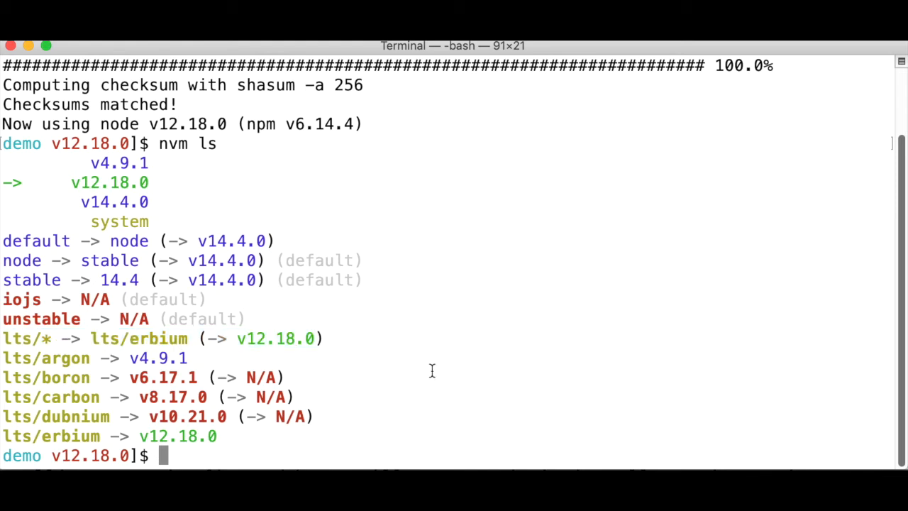
{"action": "mouse_move", "coordinate": [440, 374]}
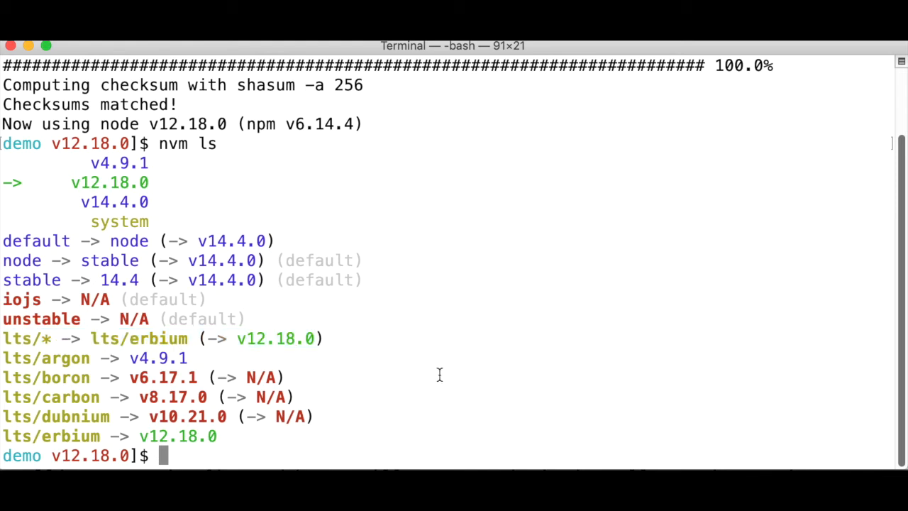
{"action": "mouse_move", "coordinate": [429, 407]}
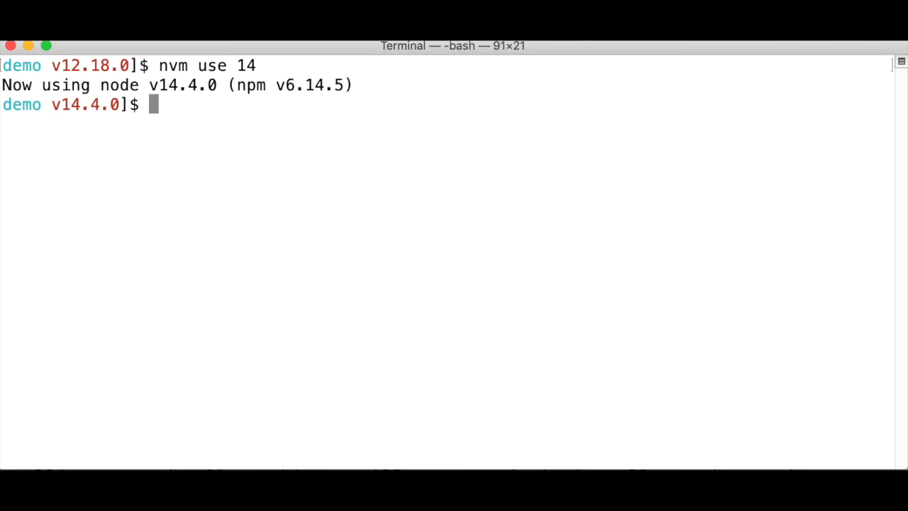
Step: Switch Node with 'nvm use' to 14.4.0, then lts/argon 4.9.1, then back to lts/* 12.18.0
{"action": "type", "text": "nvm use"}
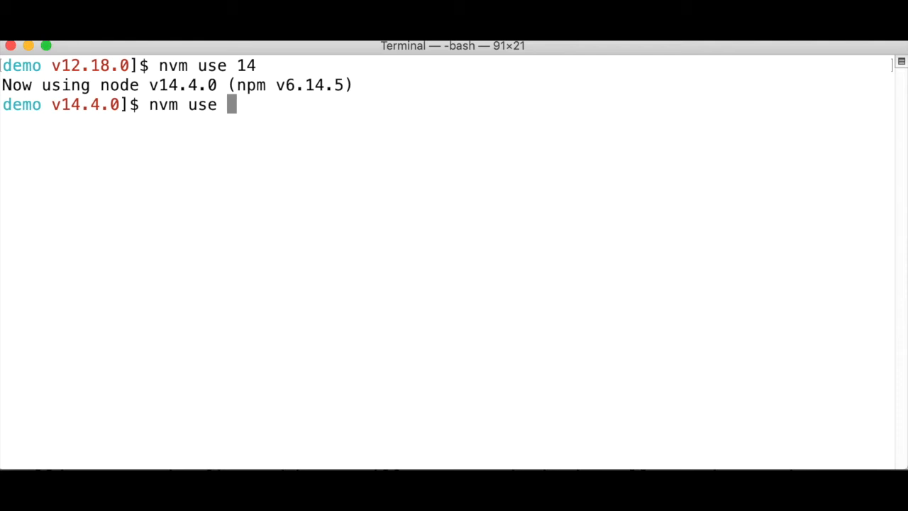
{"action": "type", "text": "lts/argon"}
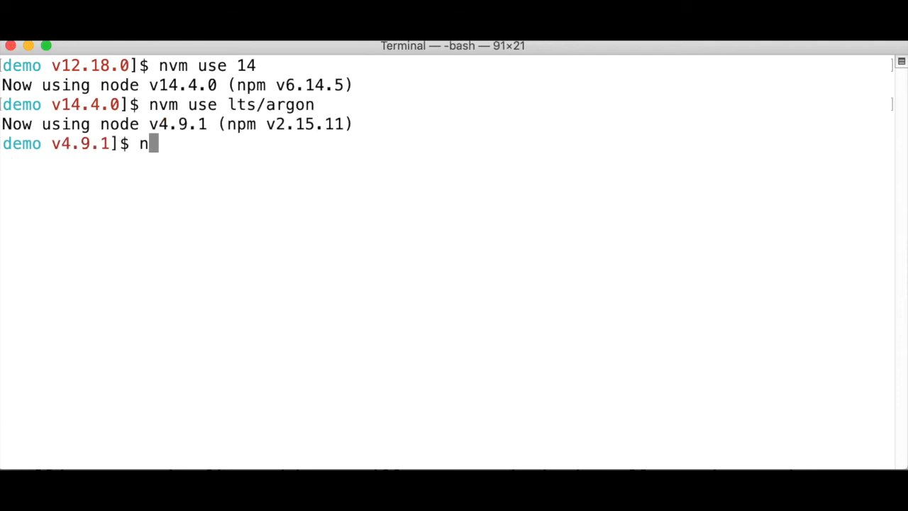
{"action": "type", "text": "vm l"}
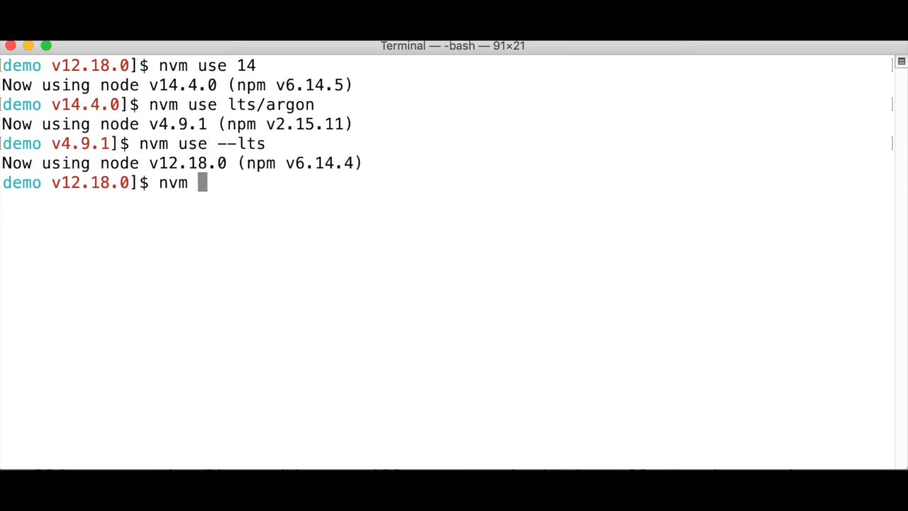
{"action": "type", "text": "use lts/*"}
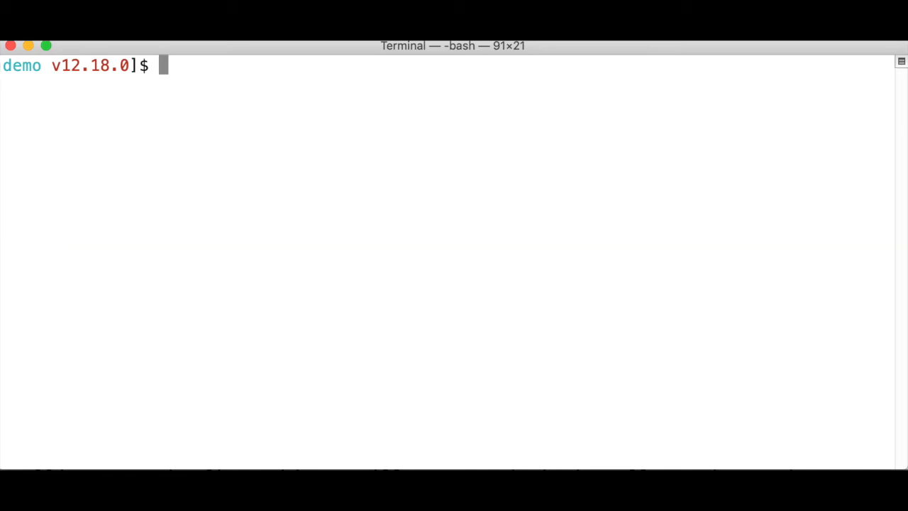
Step: Show nvm's full help with 'nvm --help' and scroll through its usage options and examples
{"action": "type", "text": "nvm --help"}
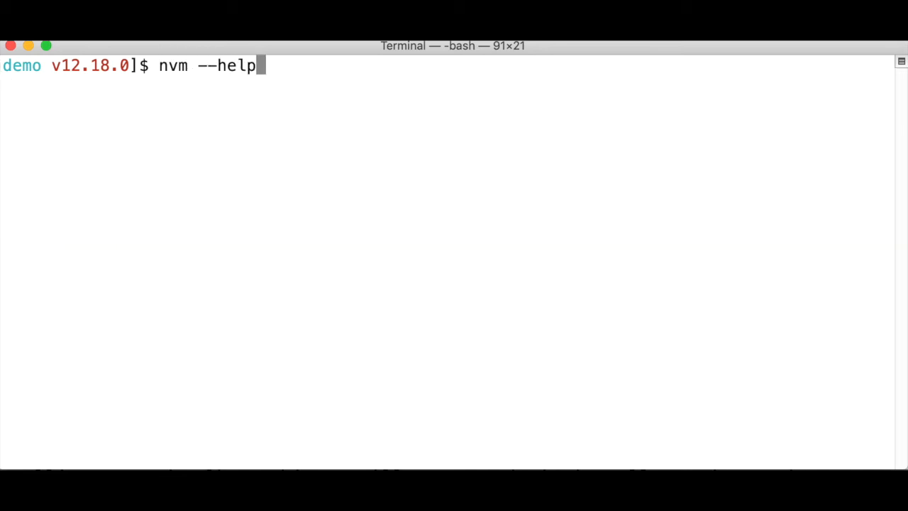
{"action": "key", "text": "Return"}
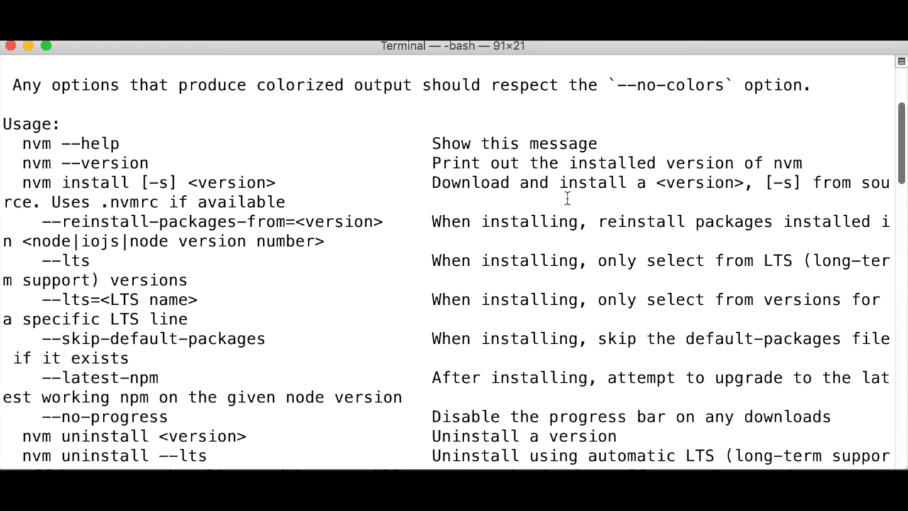
{"action": "scroll", "scroll_direction": "down", "scroll_amount": 3}
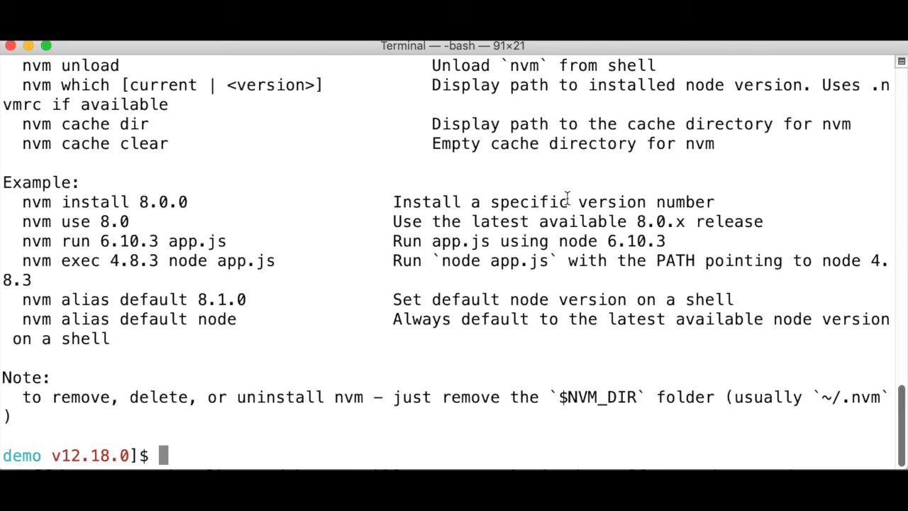